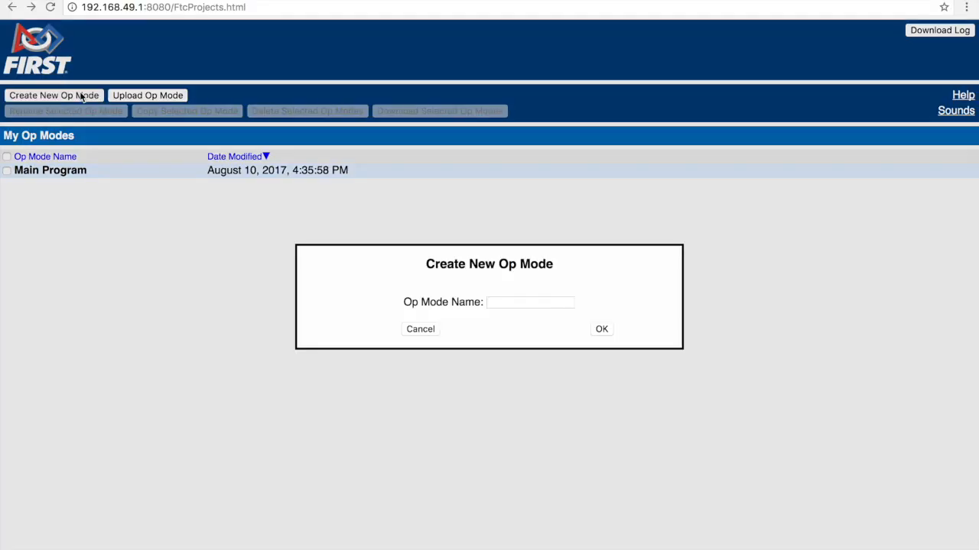
Create a new op mode named 'Touch Sensor' and confirm it.
{"action": "left_click", "coordinate": [529, 303]}
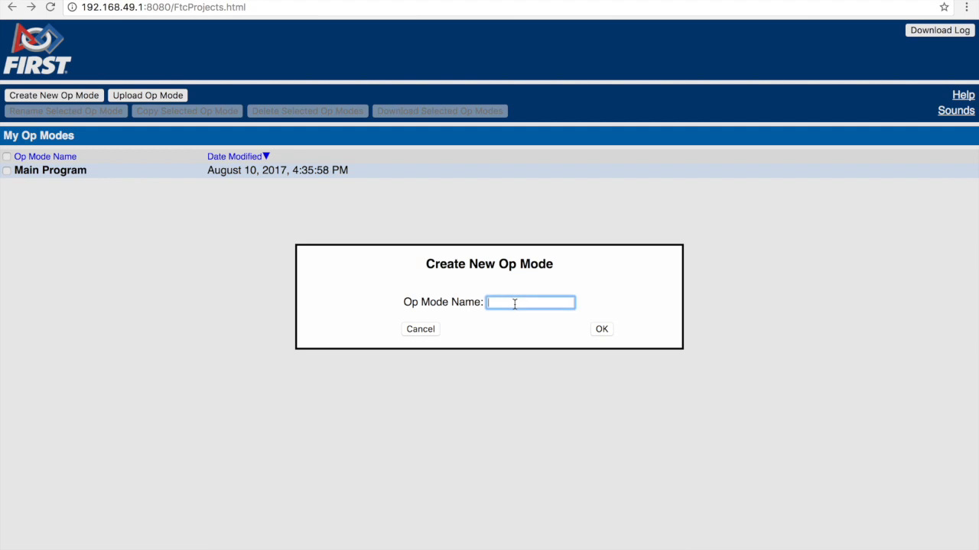
{"action": "type", "text": "Touch Sensor"}
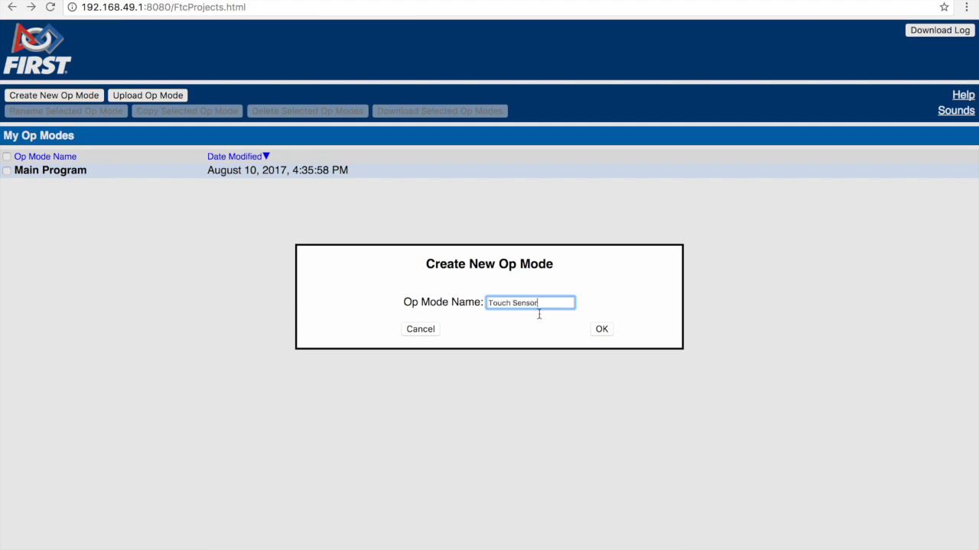
{"action": "left_click", "coordinate": [601, 328]}
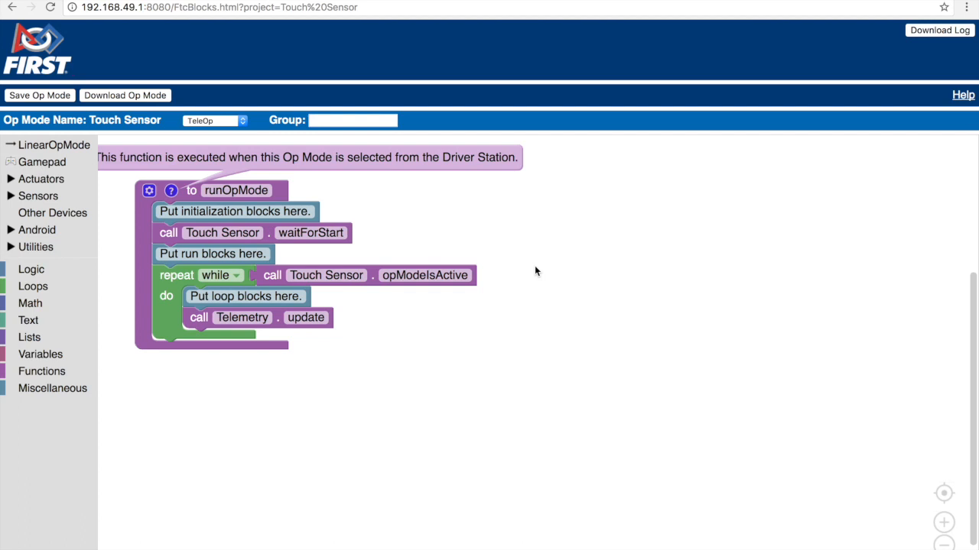
{"action": "mouse_move", "coordinate": [550, 284]}
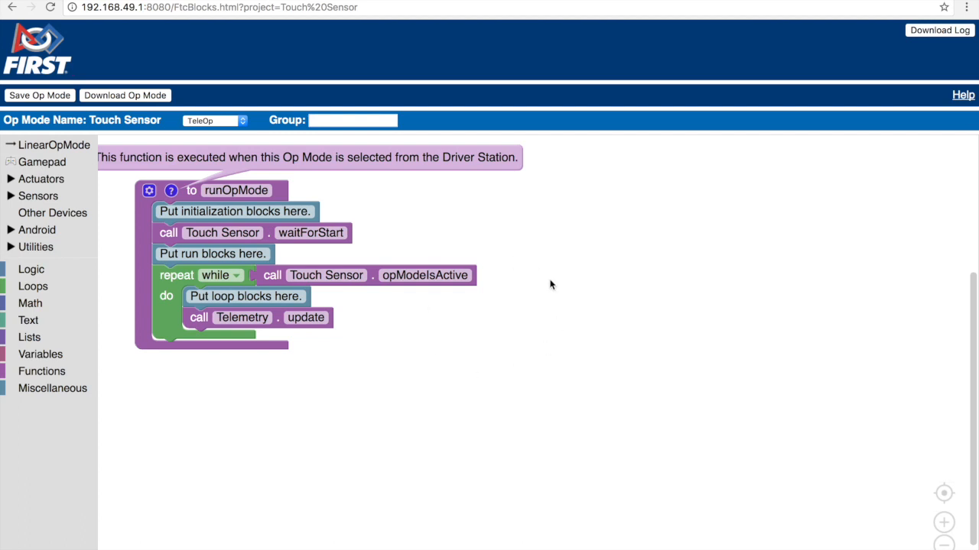
{"action": "mouse_move", "coordinate": [360, 202]}
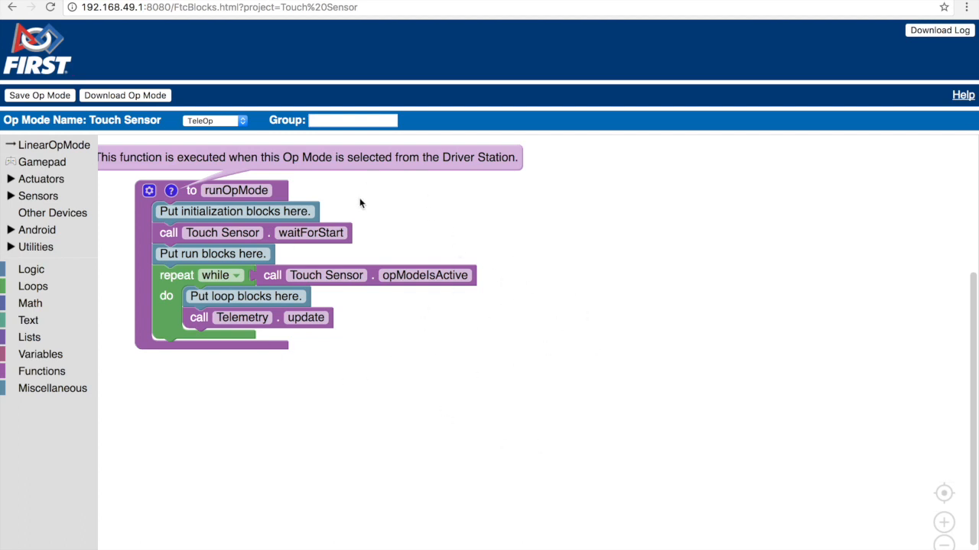
{"action": "mouse_move", "coordinate": [342, 288]}
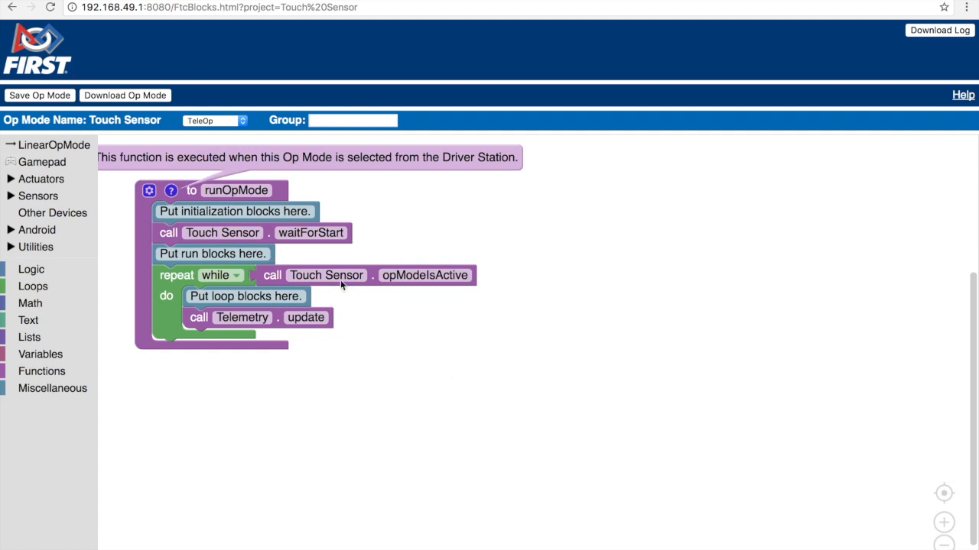
{"action": "mouse_move", "coordinate": [278, 328]}
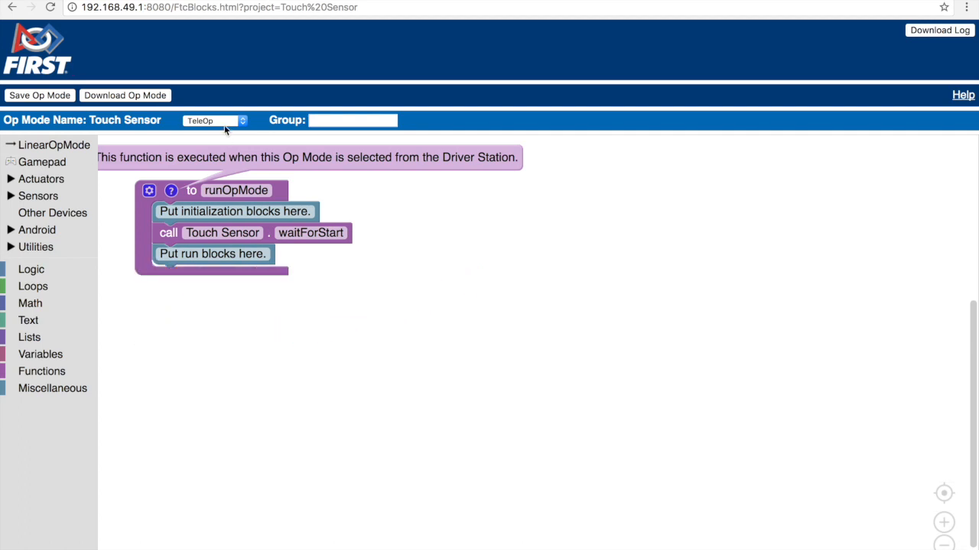
Change the op mode type from TeleOp to Autonomous.
{"action": "left_click", "coordinate": [214, 119]}
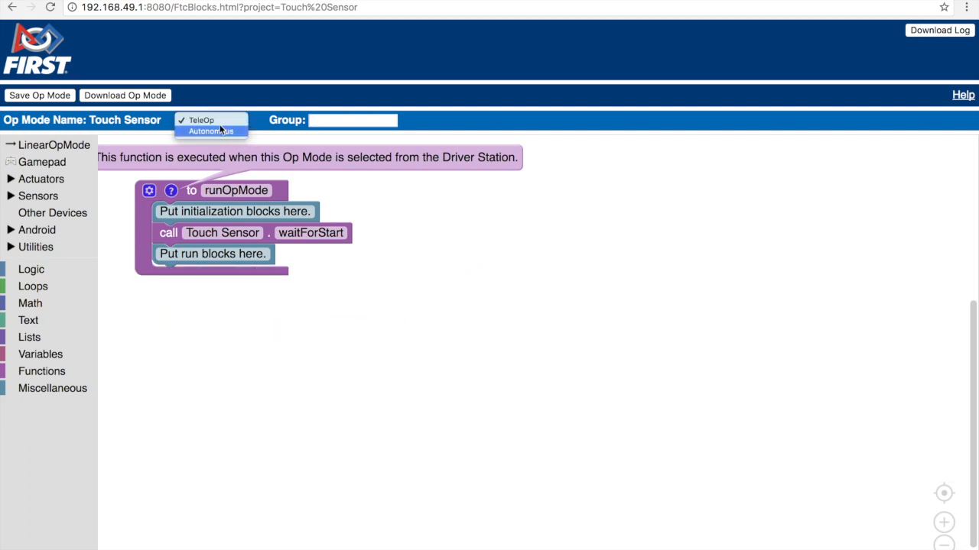
{"action": "left_click", "coordinate": [211, 131]}
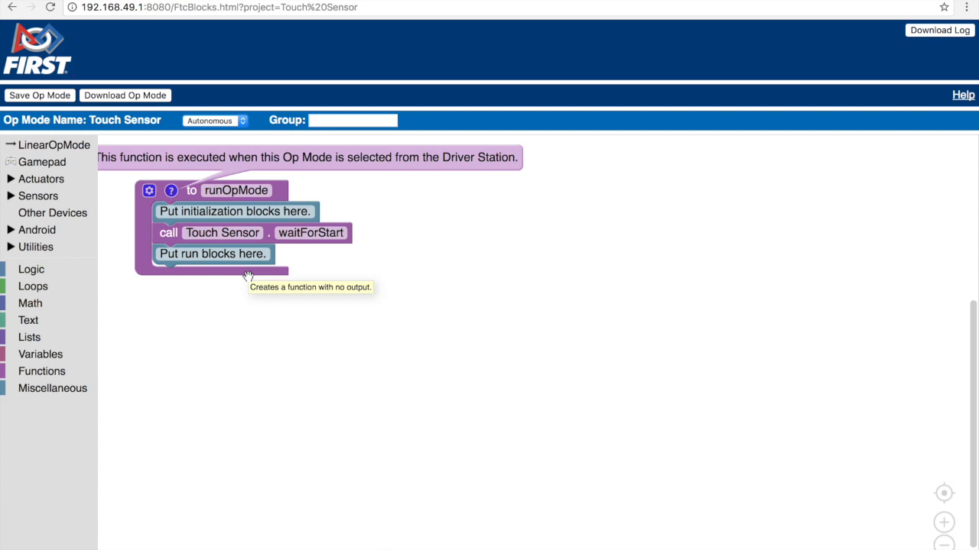
{"action": "mouse_move", "coordinate": [41, 177]}
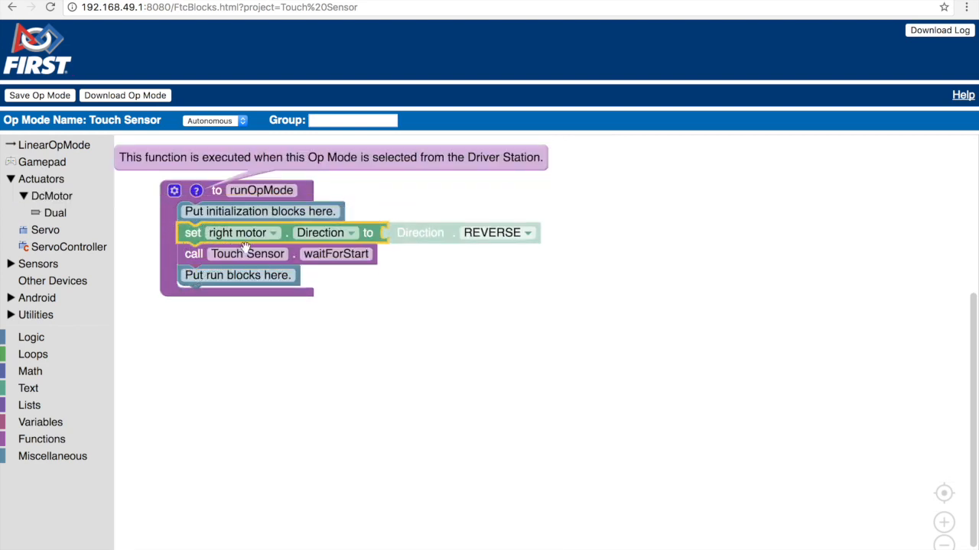
{"action": "mouse_move", "coordinate": [410, 282]}
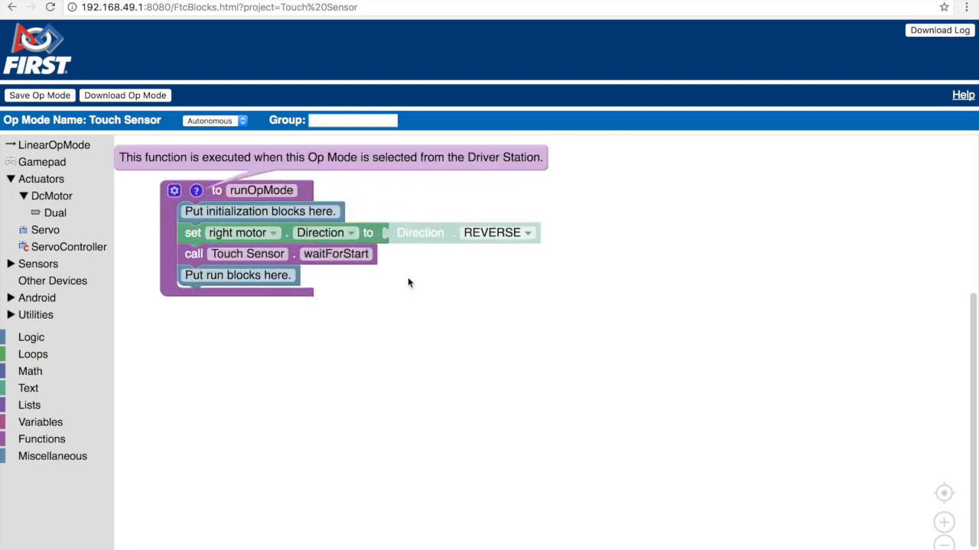
{"action": "mouse_move", "coordinate": [422, 295]}
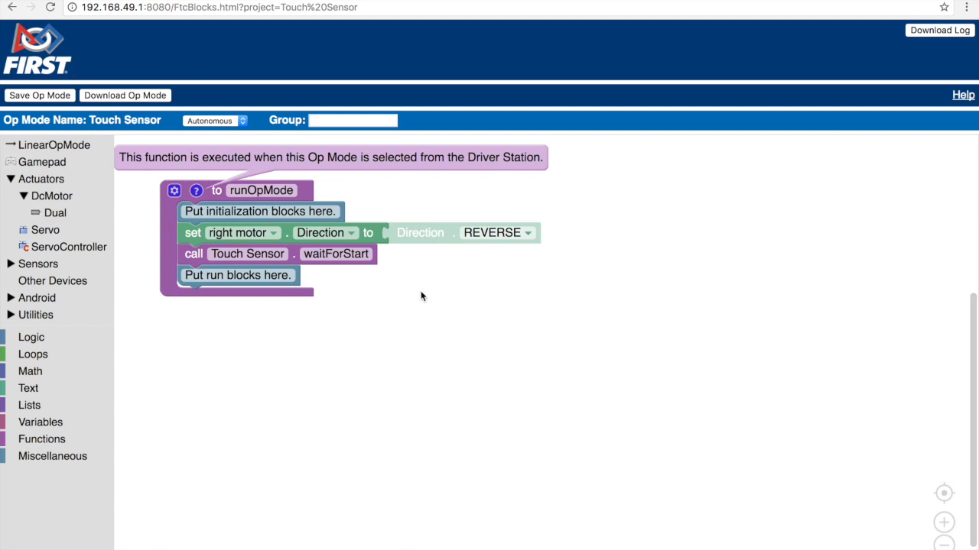
{"action": "mouse_move", "coordinate": [404, 278]}
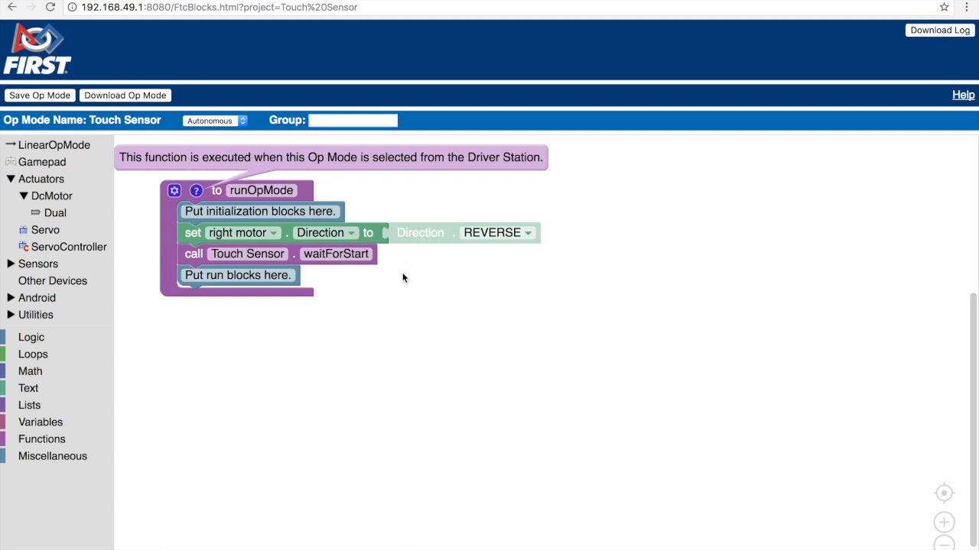
{"action": "mouse_move", "coordinate": [201, 330]}
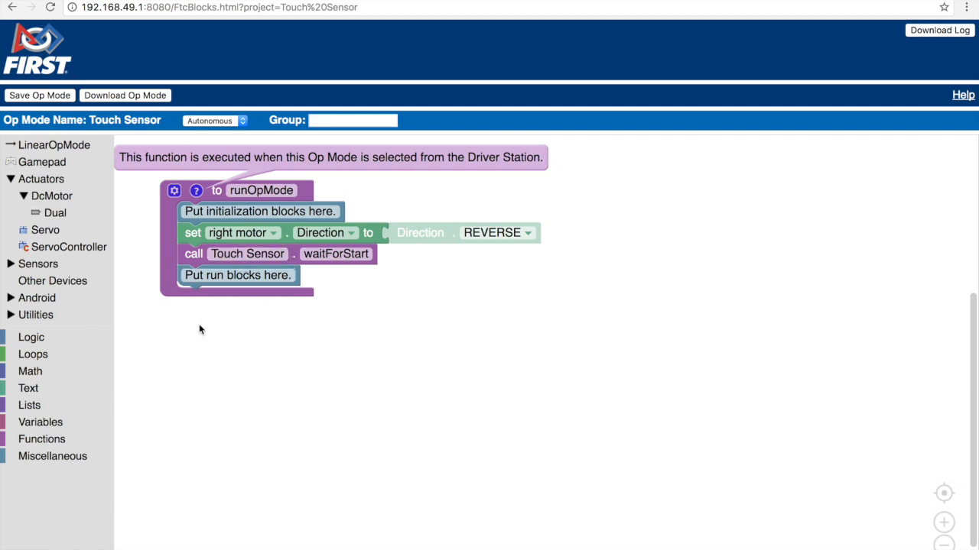
{"action": "mouse_move", "coordinate": [228, 312]}
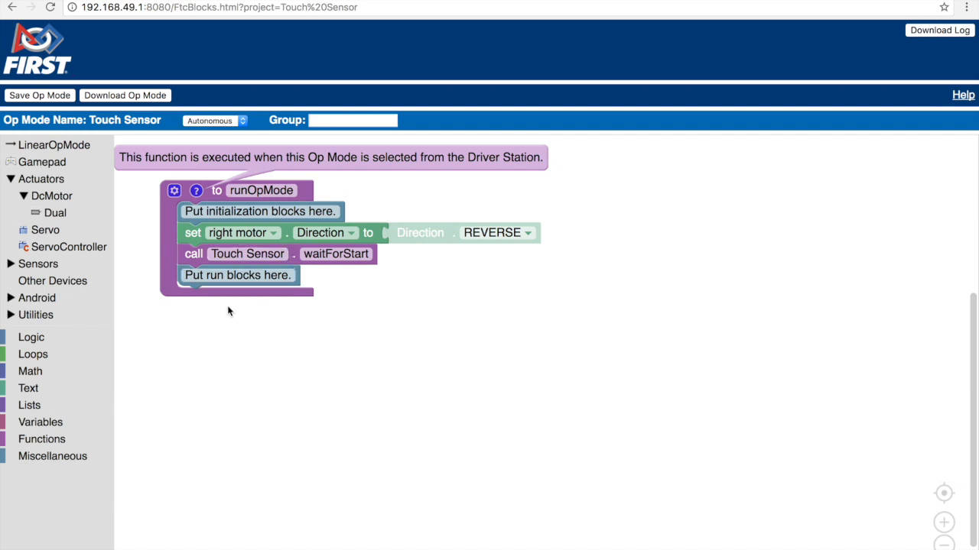
{"action": "mouse_move", "coordinate": [221, 305]}
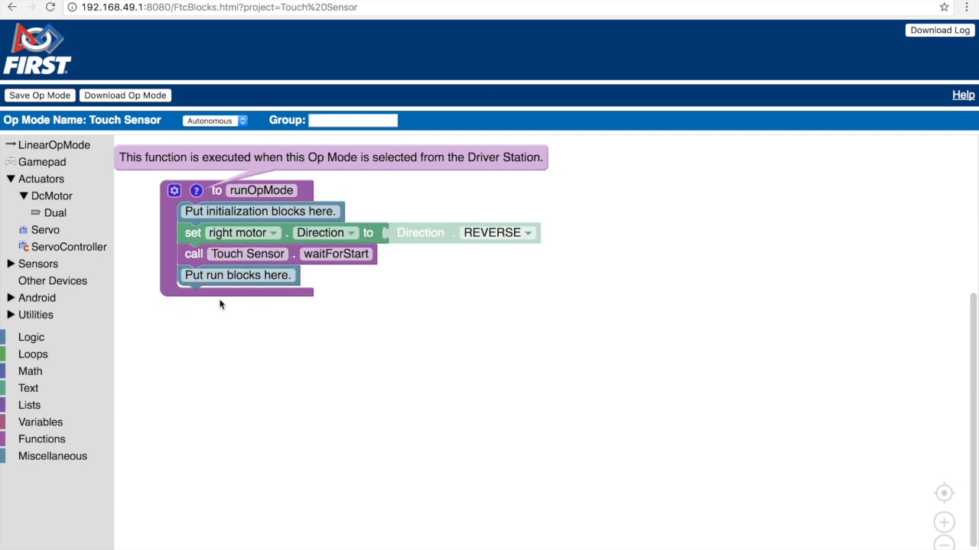
Add a dual set Power block setting right and left motors to 1.
{"action": "left_click", "coordinate": [55, 212]}
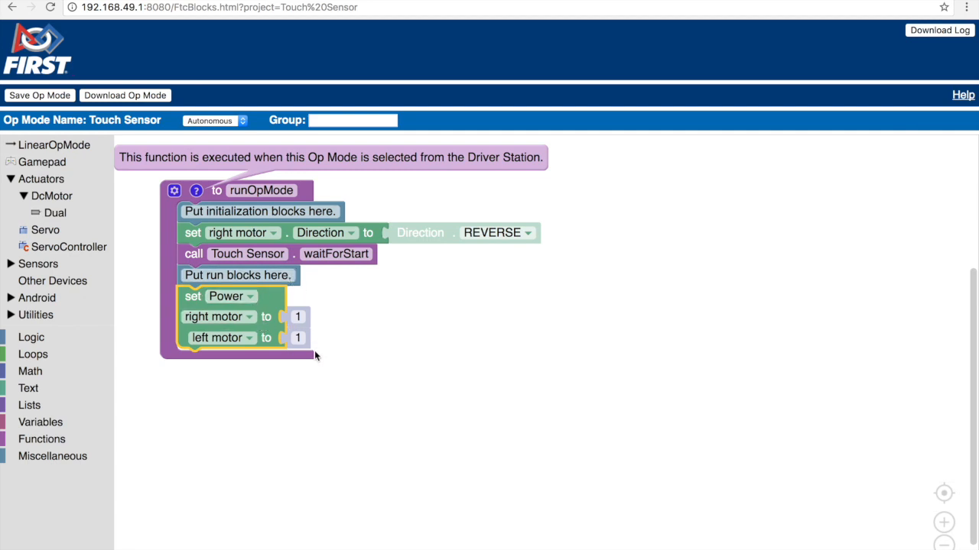
{"action": "mouse_move", "coordinate": [312, 340]}
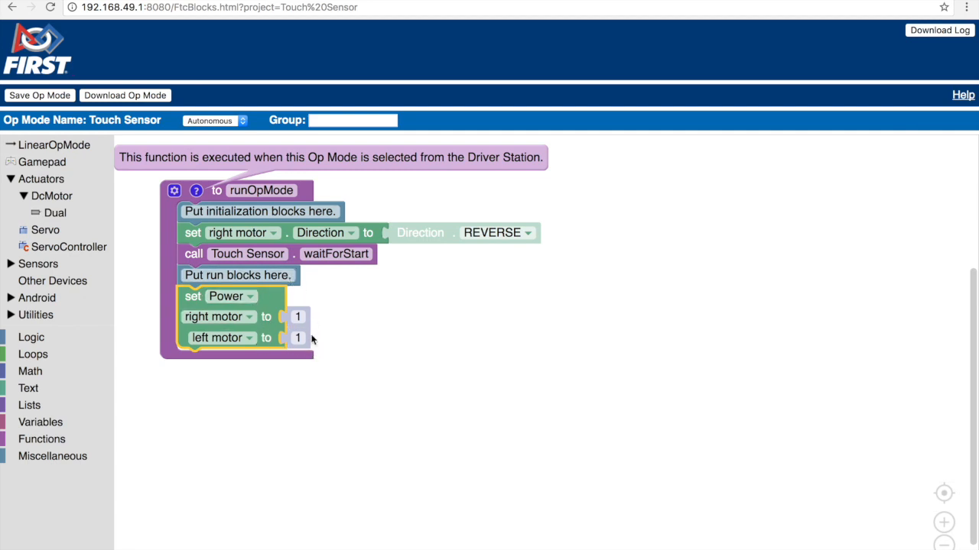
{"action": "mouse_move", "coordinate": [317, 321]}
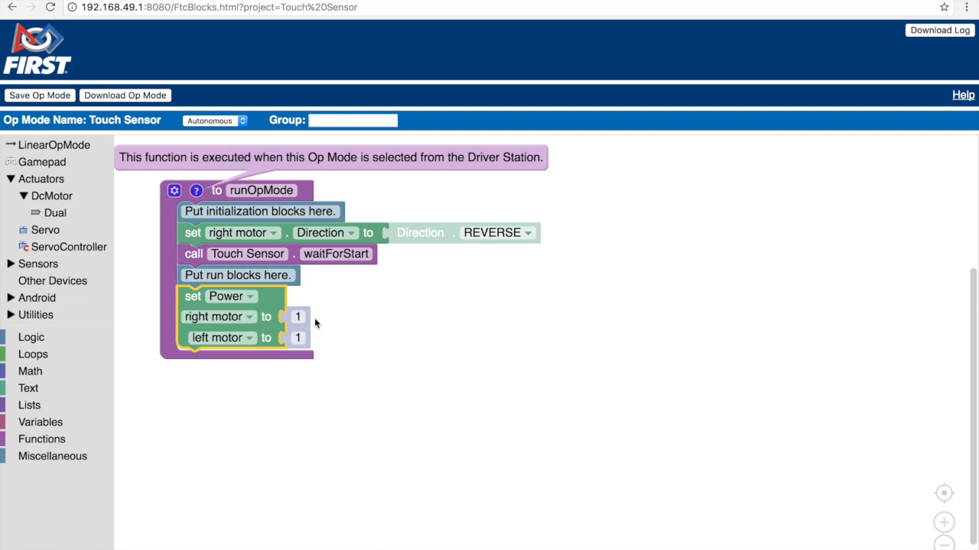
{"action": "mouse_move", "coordinate": [312, 386]}
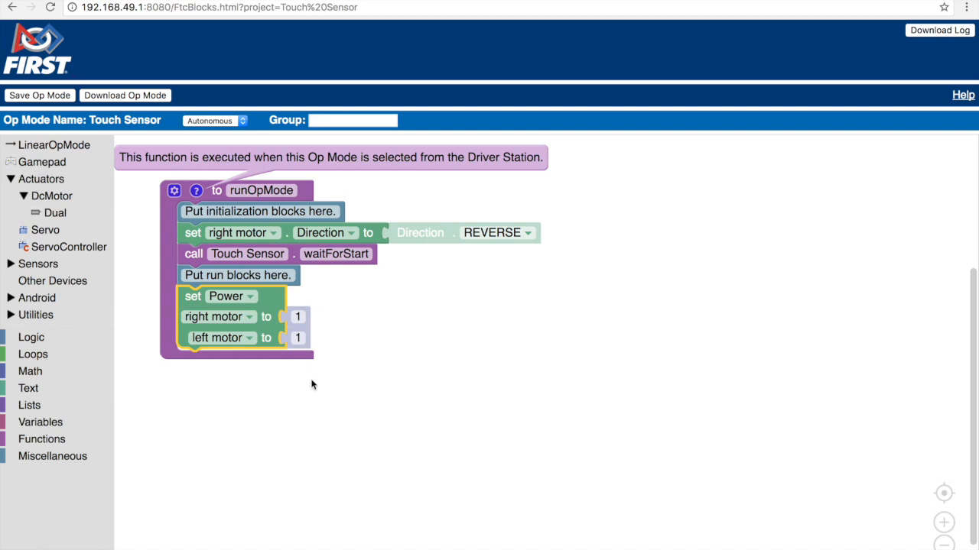
{"action": "mouse_move", "coordinate": [269, 371]}
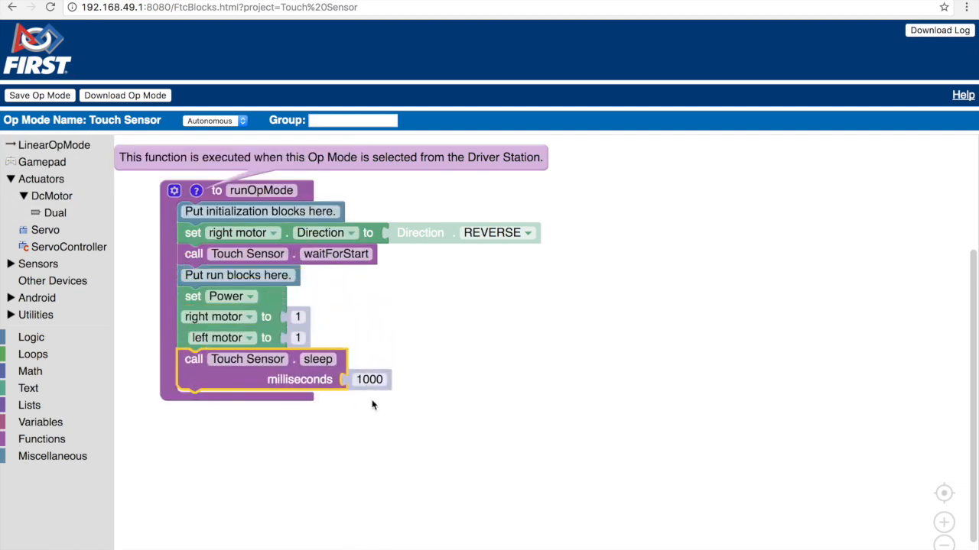
{"action": "mouse_move", "coordinate": [321, 384]}
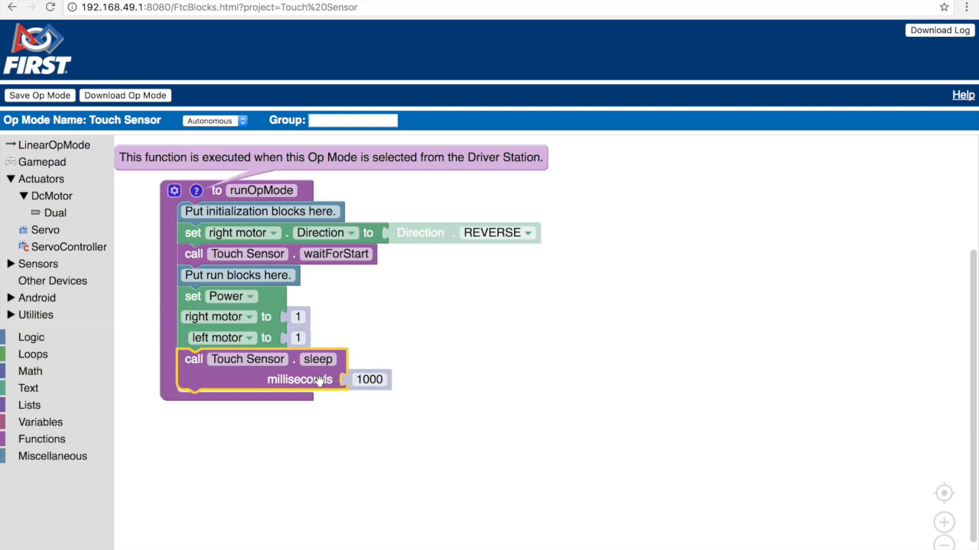
{"action": "mouse_move", "coordinate": [443, 355]}
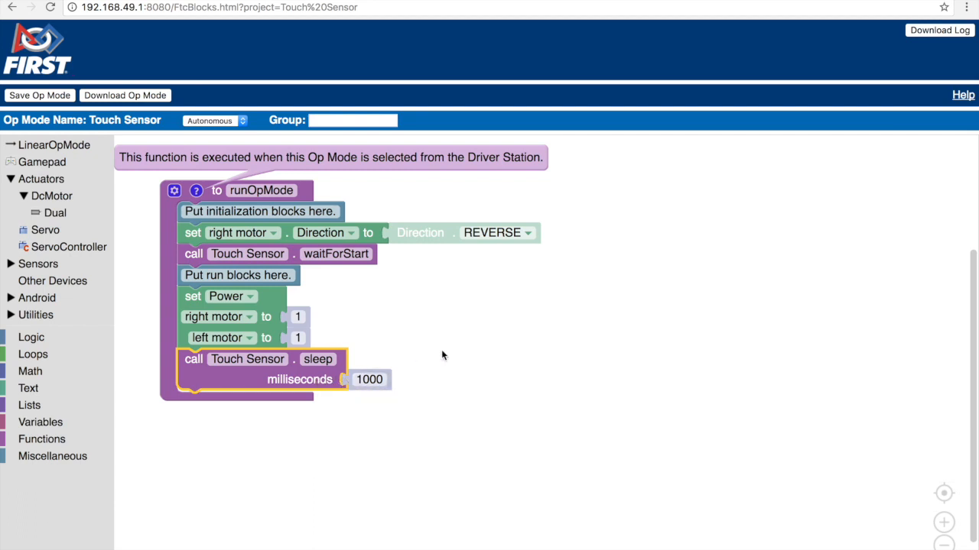
{"action": "mouse_move", "coordinate": [428, 348]}
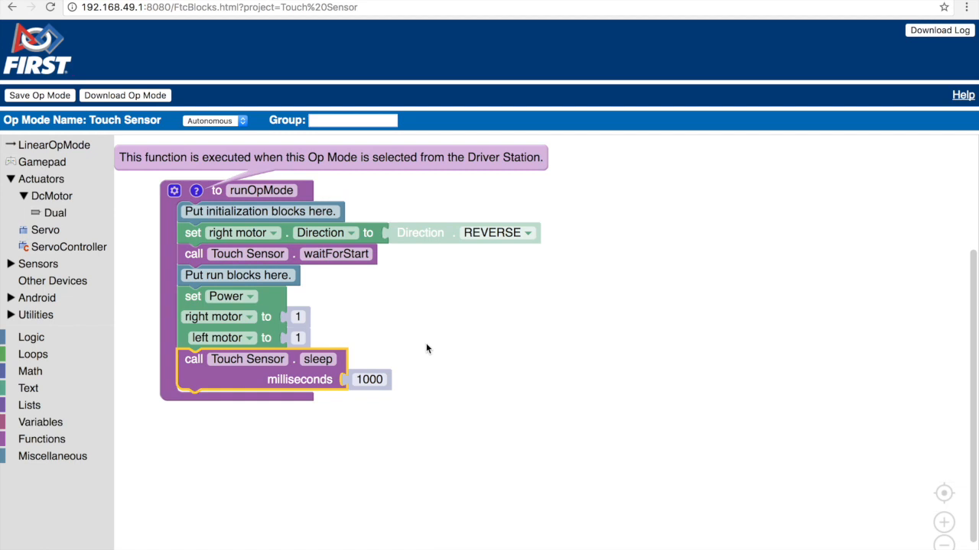
{"action": "mouse_move", "coordinate": [384, 348]}
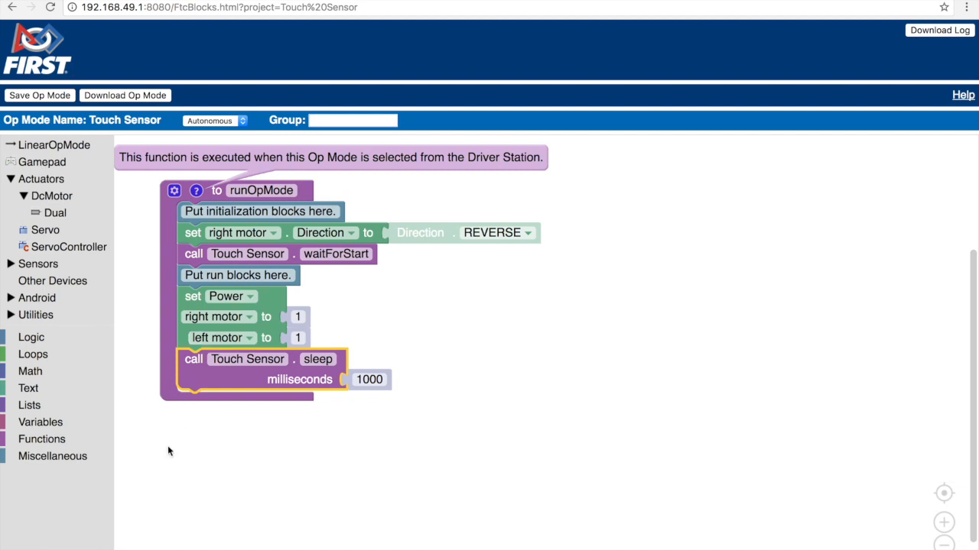
Attach an if block after the sleep call for the touch IsPressed check.
{"action": "left_click", "coordinate": [30, 338]}
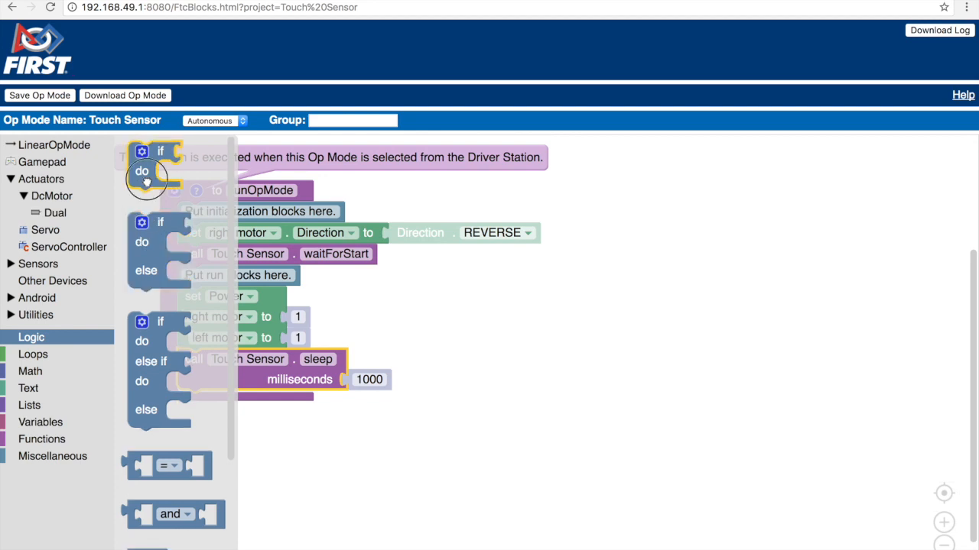
{"action": "left_click_drag", "start_coordinate": [145, 161], "coordinate": [237, 422]}
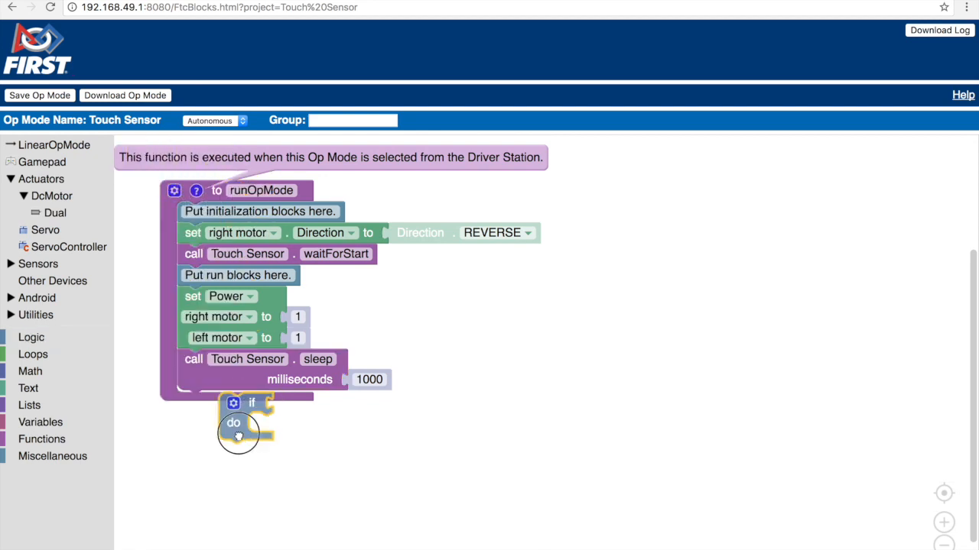
{"action": "left_click_drag", "start_coordinate": [239, 421], "coordinate": [202, 416]}
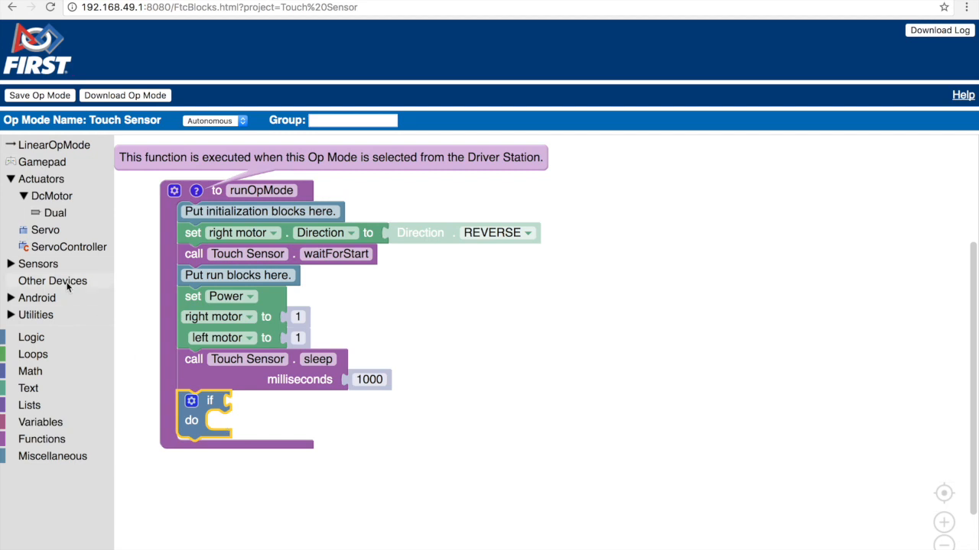
{"action": "left_click", "coordinate": [37, 263]}
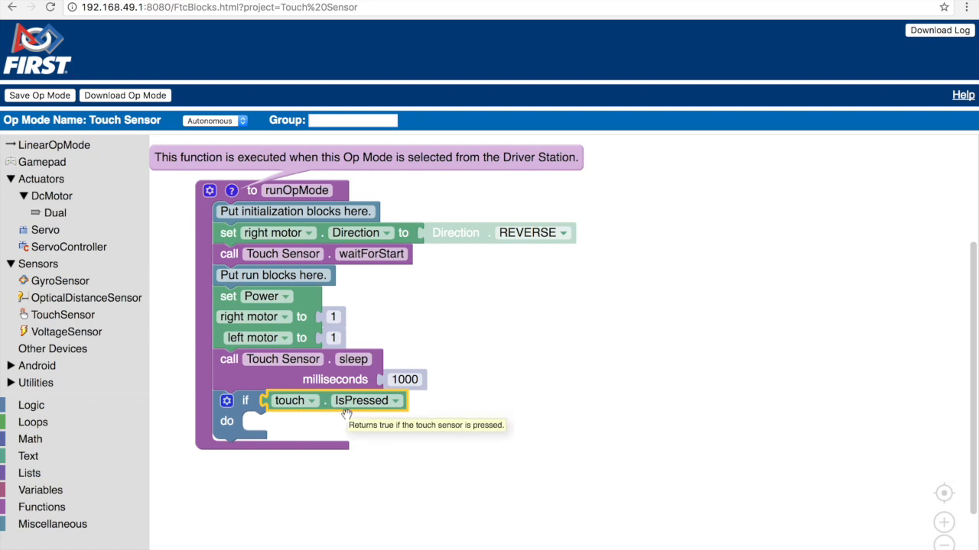
{"action": "mouse_move", "coordinate": [382, 347]}
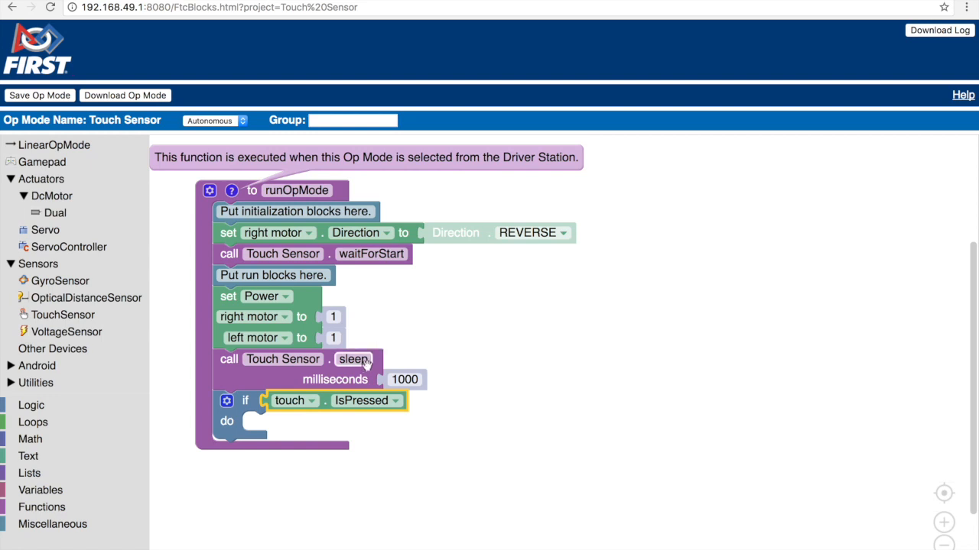
{"action": "mouse_move", "coordinate": [355, 376]}
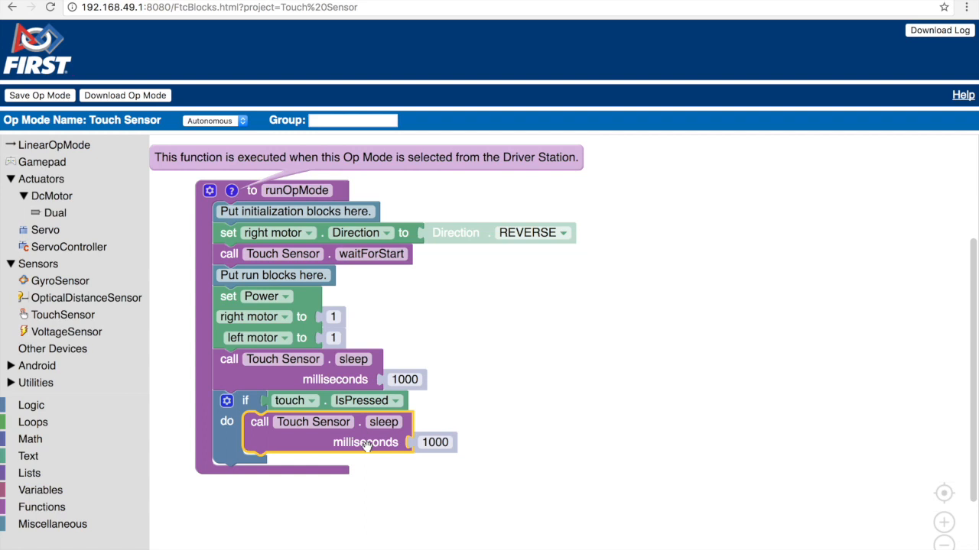
{"action": "mouse_move", "coordinate": [367, 444]}
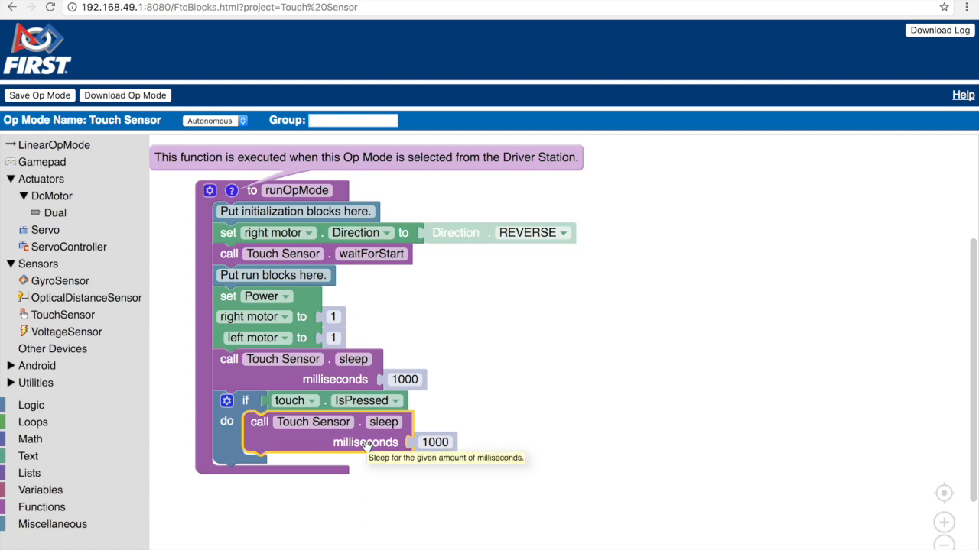
{"action": "mouse_move", "coordinate": [330, 330]}
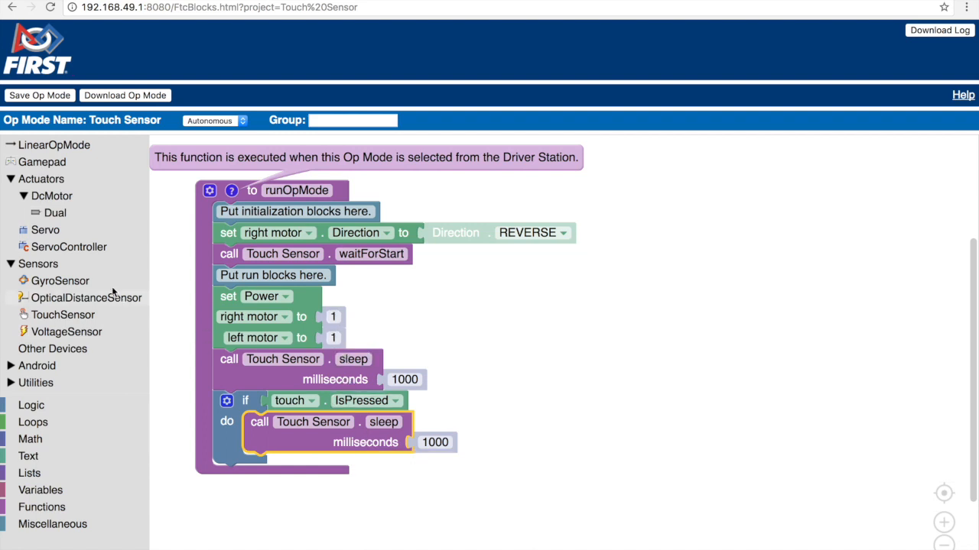
Inside the if, set both motors to power -1 followed by a 1000 ms sleep.
{"action": "left_click", "coordinate": [55, 213]}
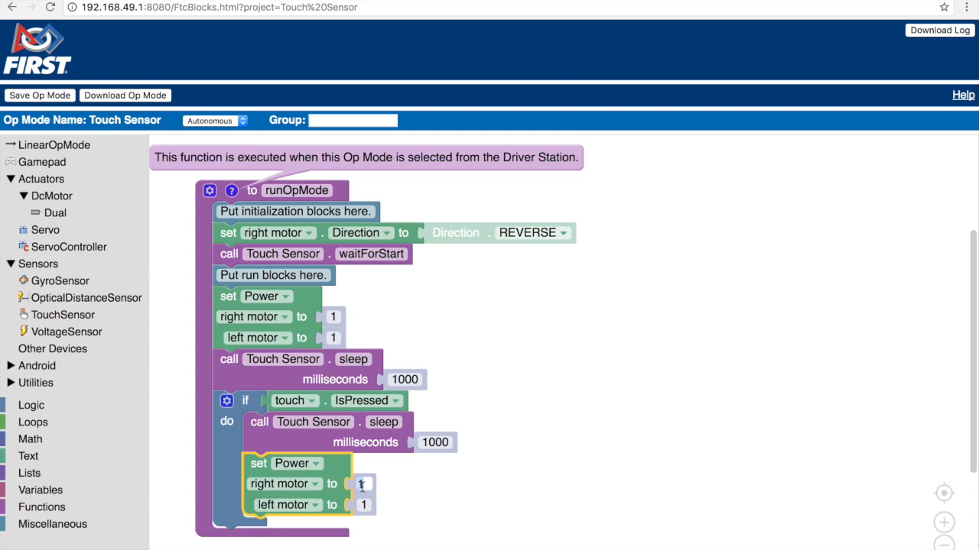
{"action": "type", "text": "-1"}
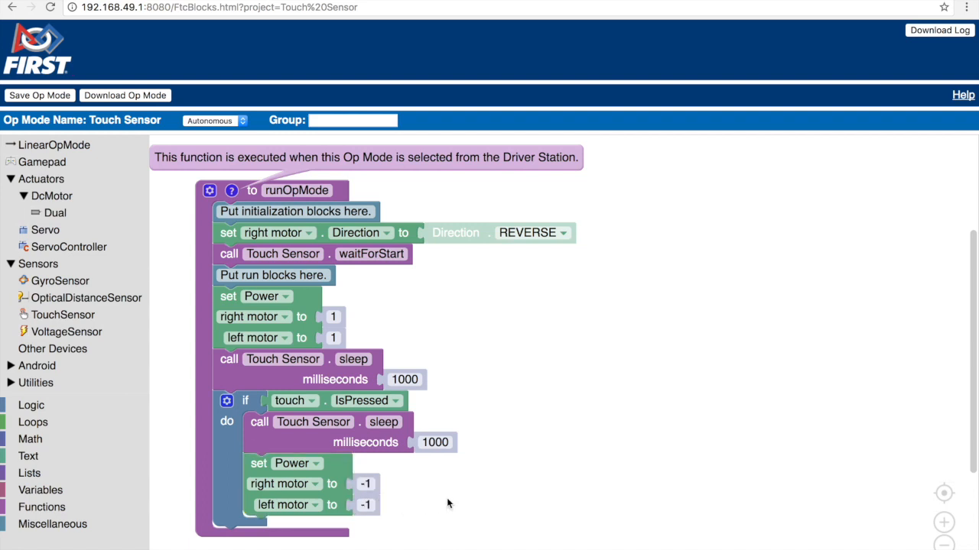
{"action": "mouse_move", "coordinate": [419, 499]}
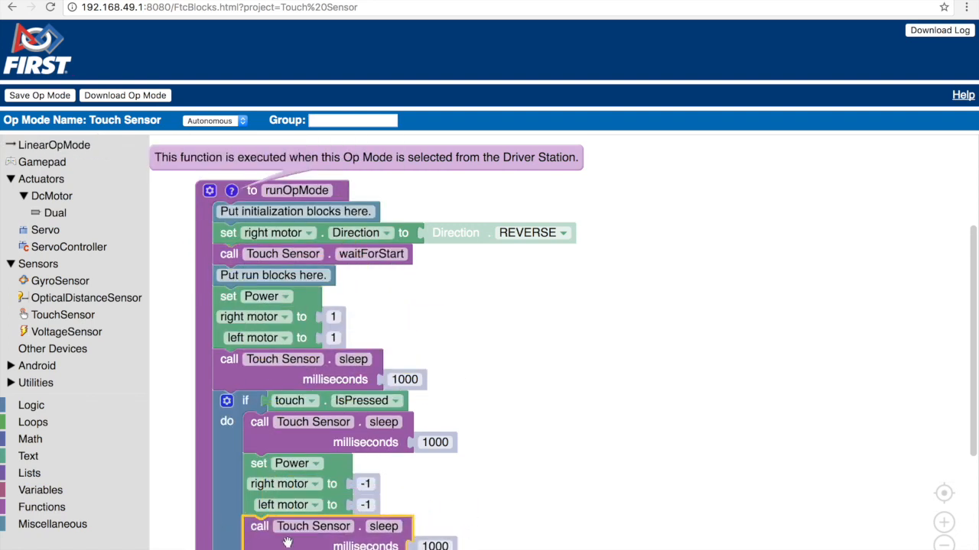
{"action": "scroll", "scroll_direction": "down", "scroll_amount": 3}
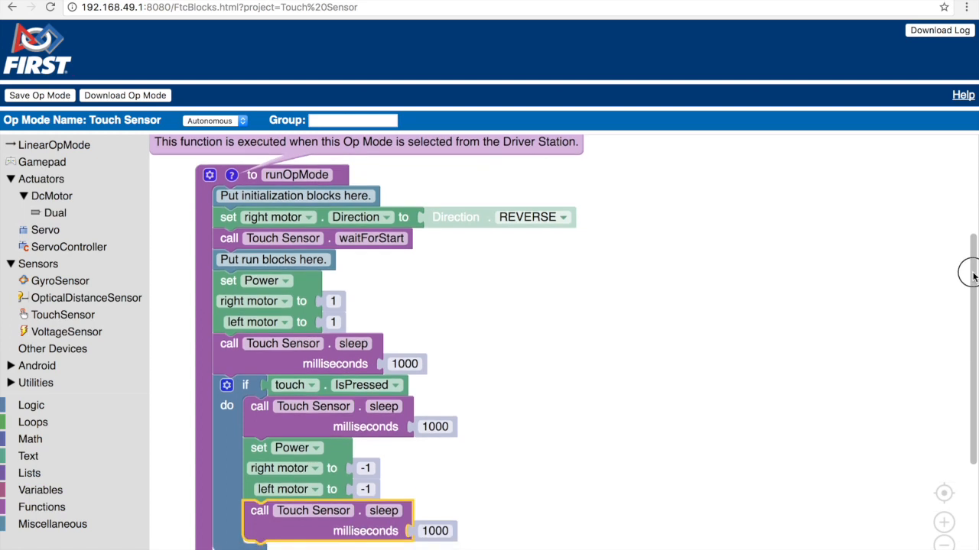
{"action": "scroll", "scroll_direction": "down", "scroll_amount": 3}
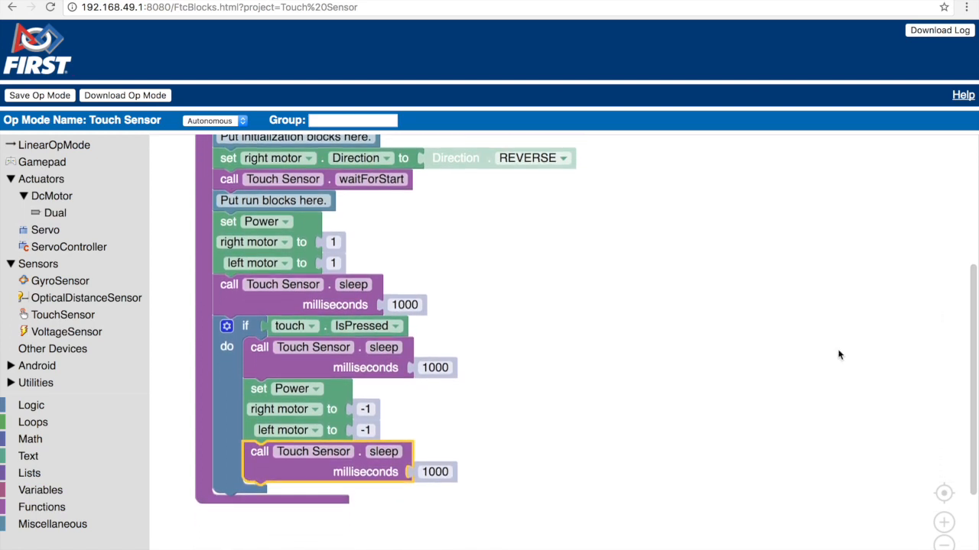
{"action": "mouse_move", "coordinate": [639, 312]}
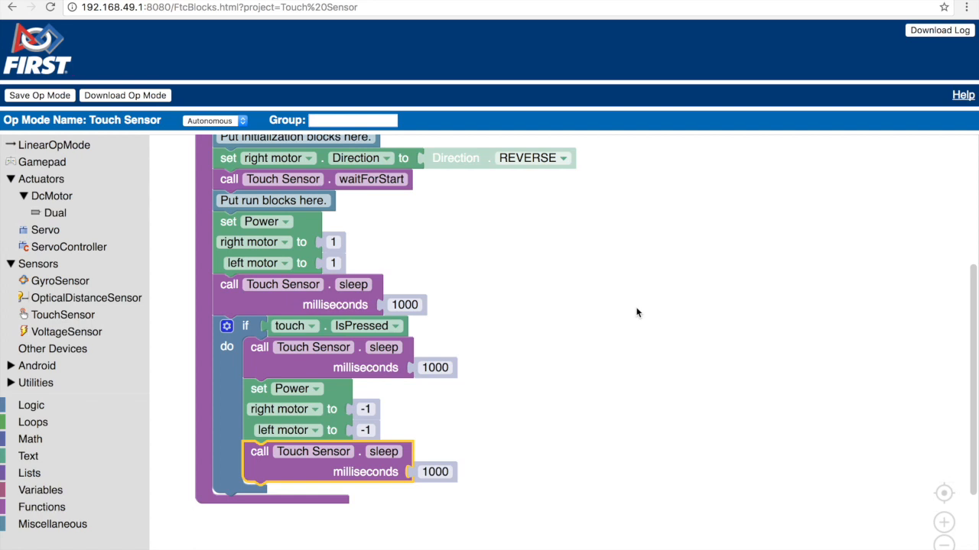
{"action": "mouse_move", "coordinate": [52, 244]}
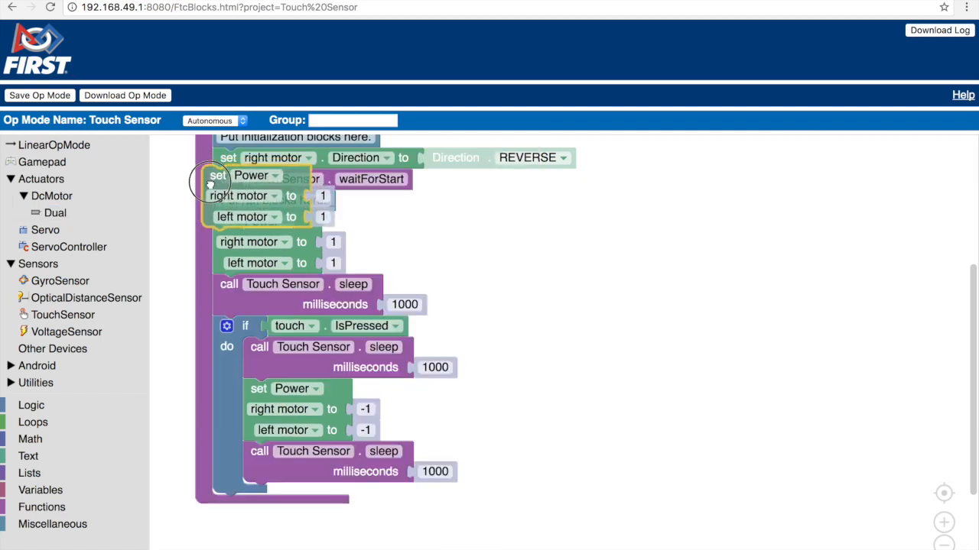
Add a copied power block after the second sleep with right motor -1, left motor 1.
{"action": "left_click_drag", "start_coordinate": [217, 176], "coordinate": [260, 497]}
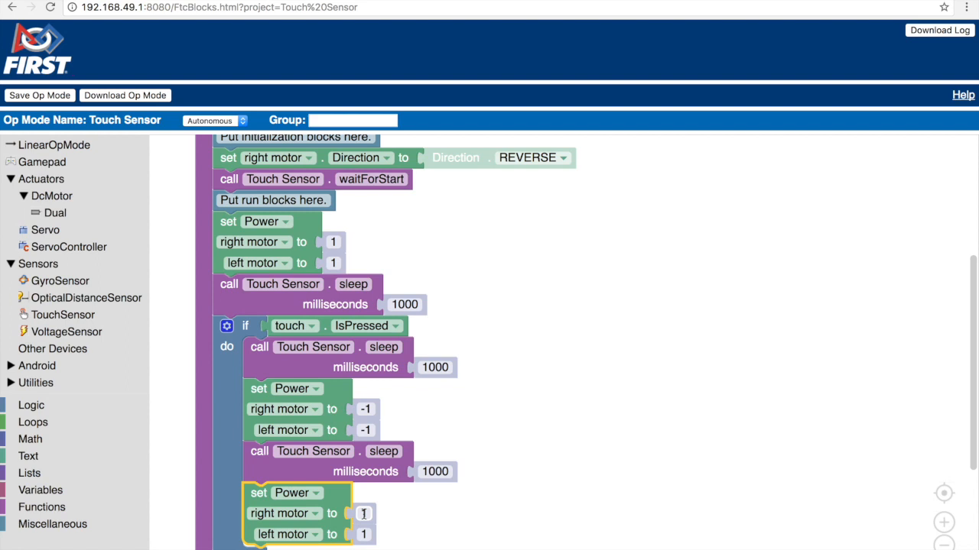
{"action": "left_click", "coordinate": [362, 514]}
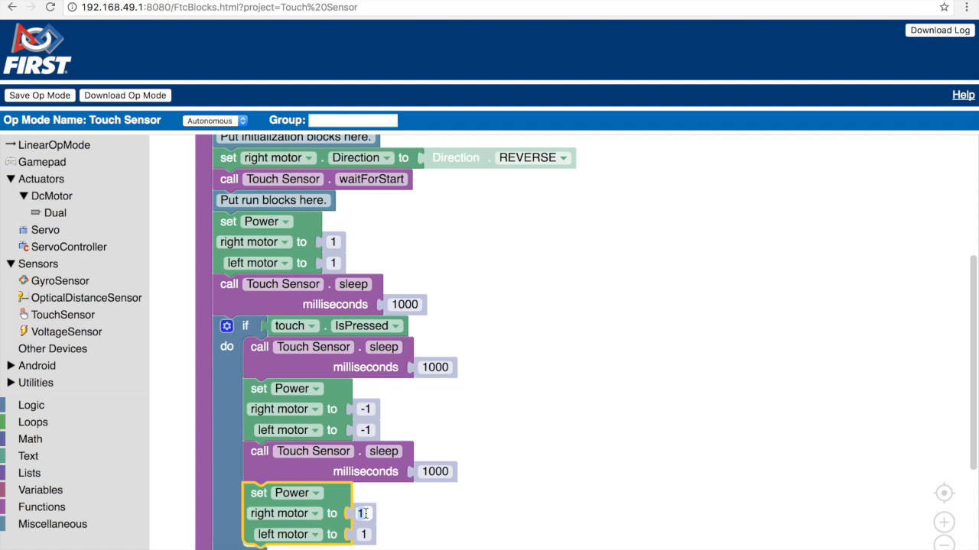
{"action": "type", "text": "-1"}
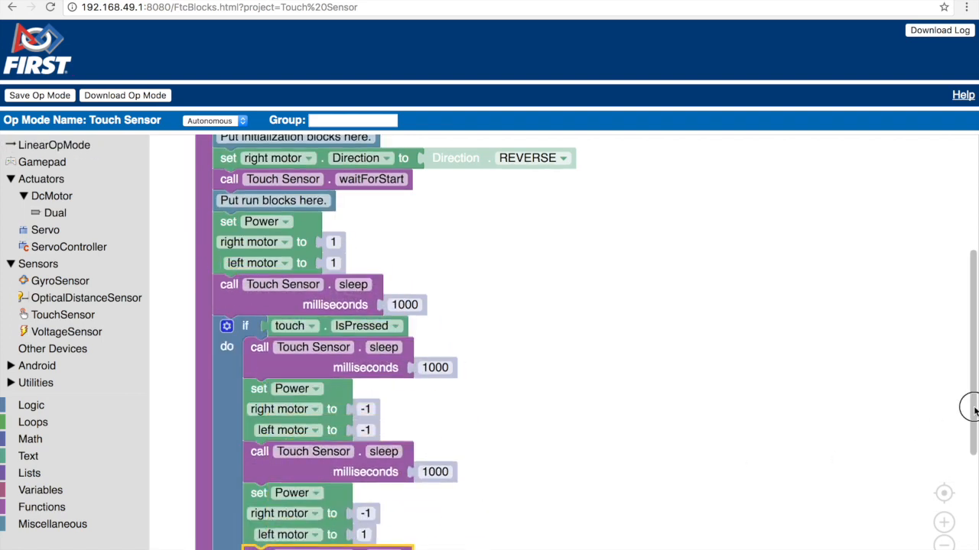
{"action": "scroll", "scroll_direction": "down", "scroll_amount": 3}
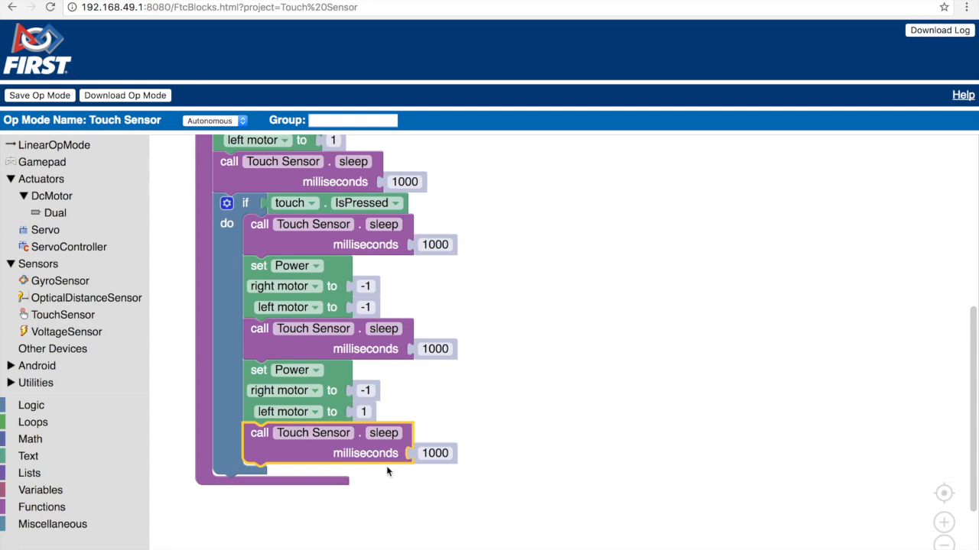
{"action": "mouse_move", "coordinate": [314, 335]}
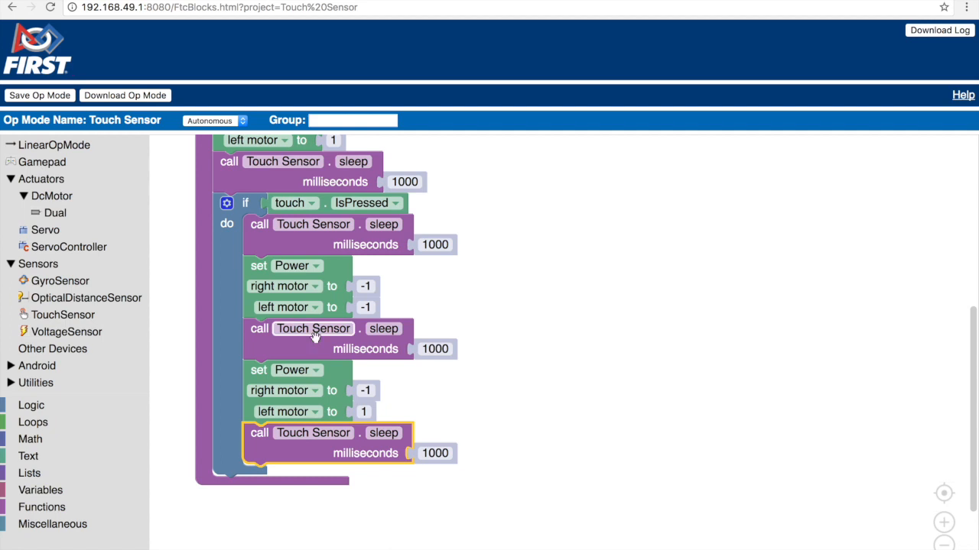
After the turn, set both motors to power 1 and add another 1000 ms sleep.
{"action": "left_click", "coordinate": [55, 212]}
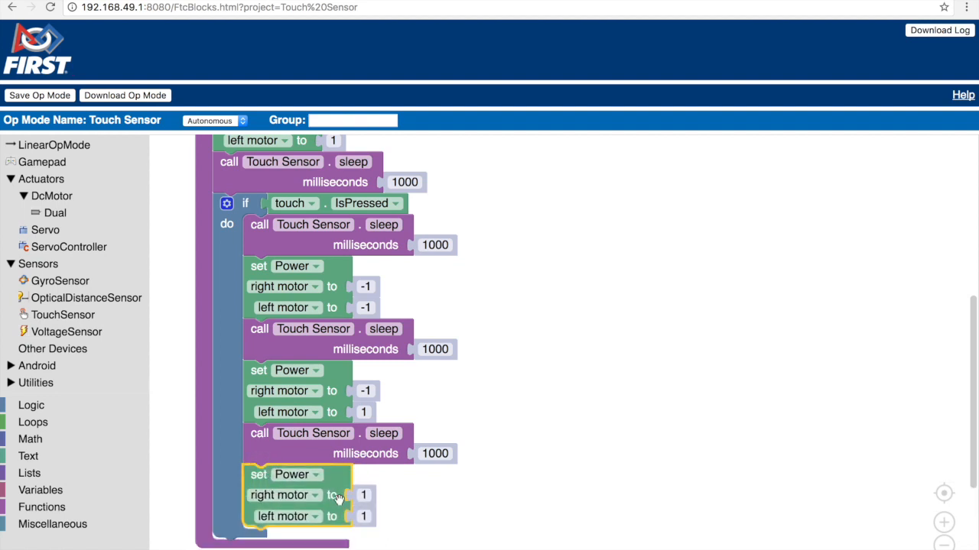
{"action": "mouse_move", "coordinate": [278, 534]}
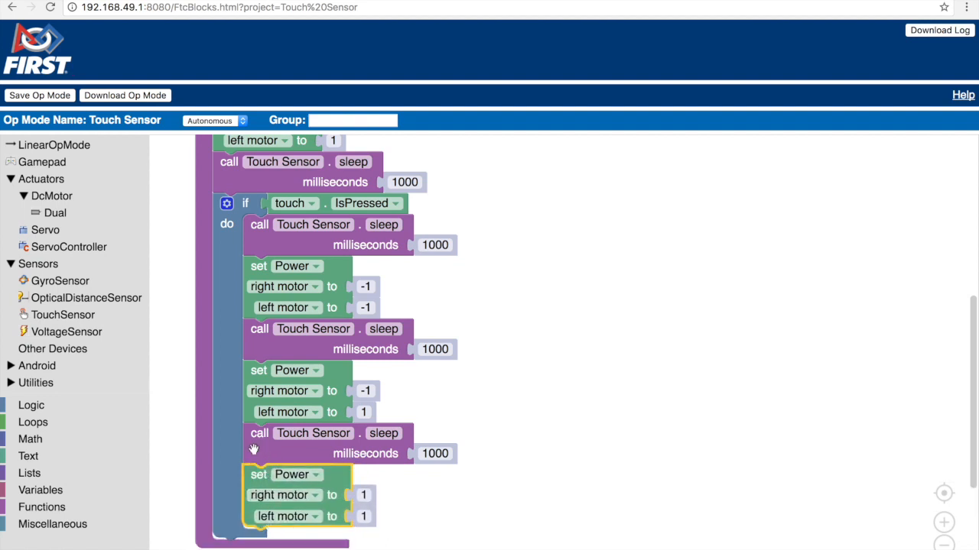
{"action": "mouse_move", "coordinate": [257, 448]}
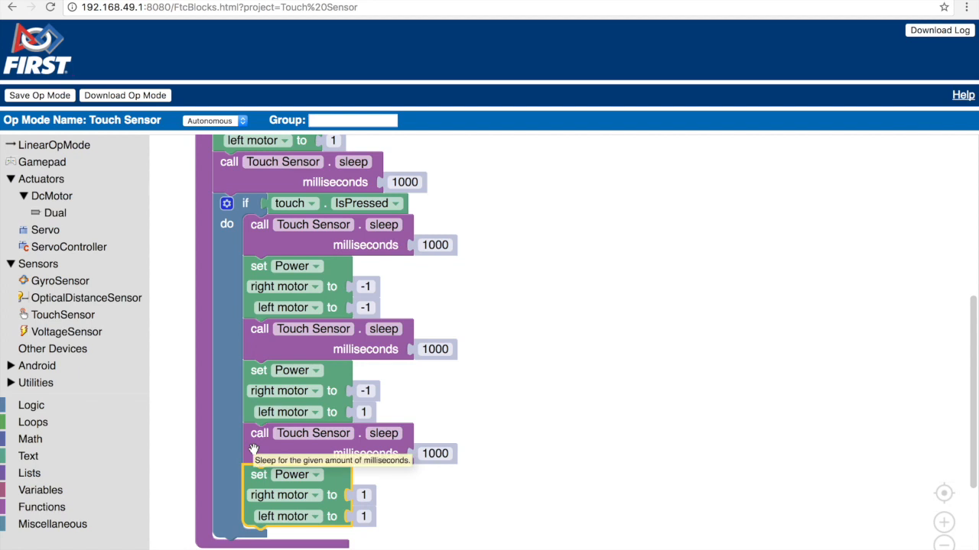
{"action": "left_click", "coordinate": [52, 144]}
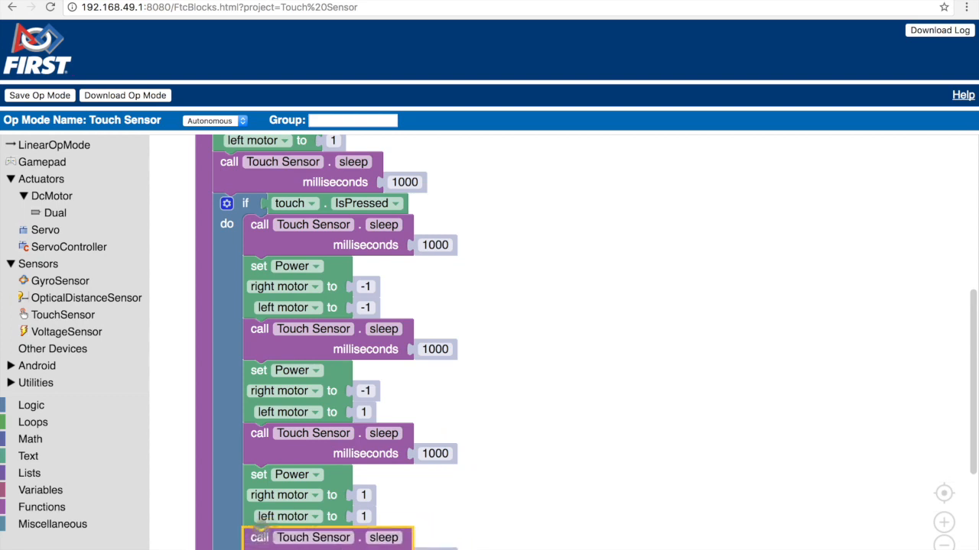
{"action": "scroll", "scroll_direction": "down", "scroll_amount": 3}
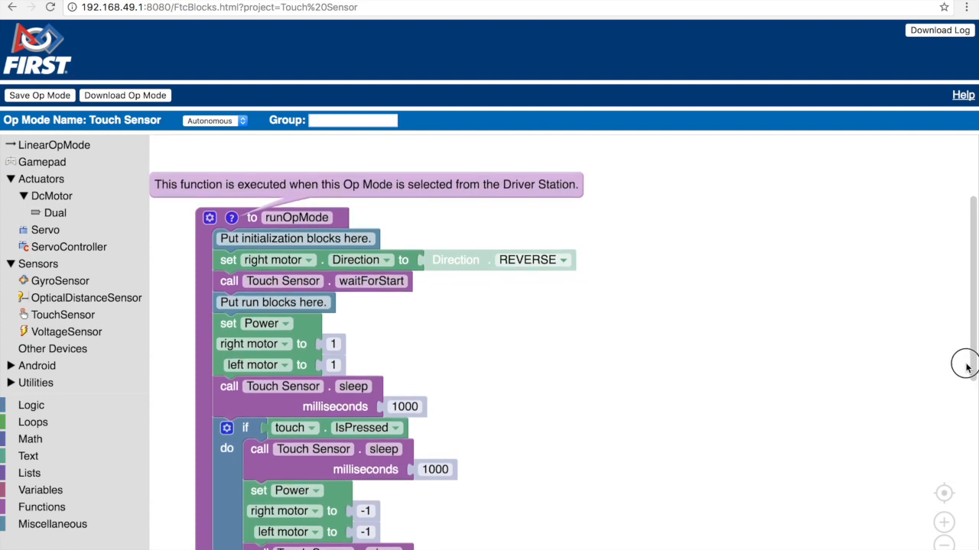
{"action": "mouse_move", "coordinate": [967, 367]}
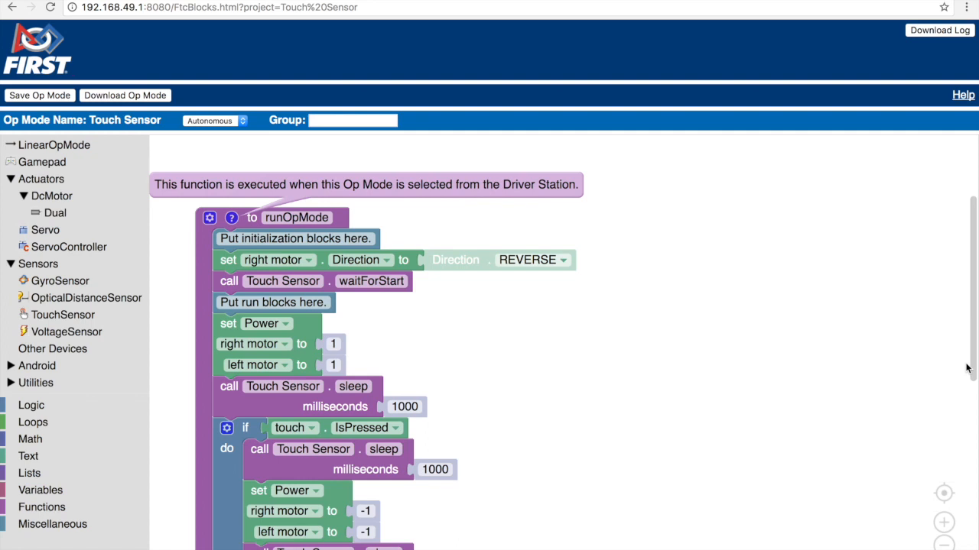
{"action": "mouse_move", "coordinate": [972, 369]}
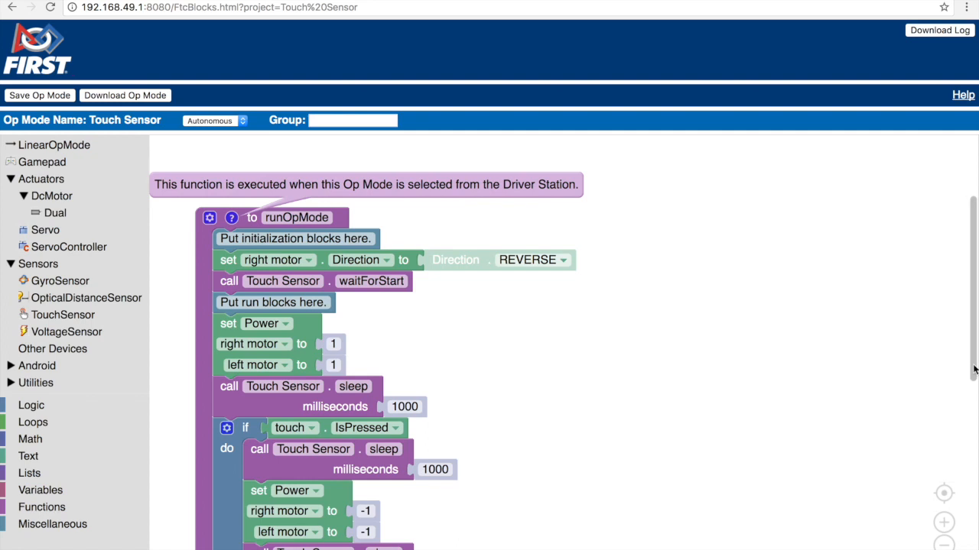
{"action": "scroll", "scroll_direction": "down", "scroll_amount": 3}
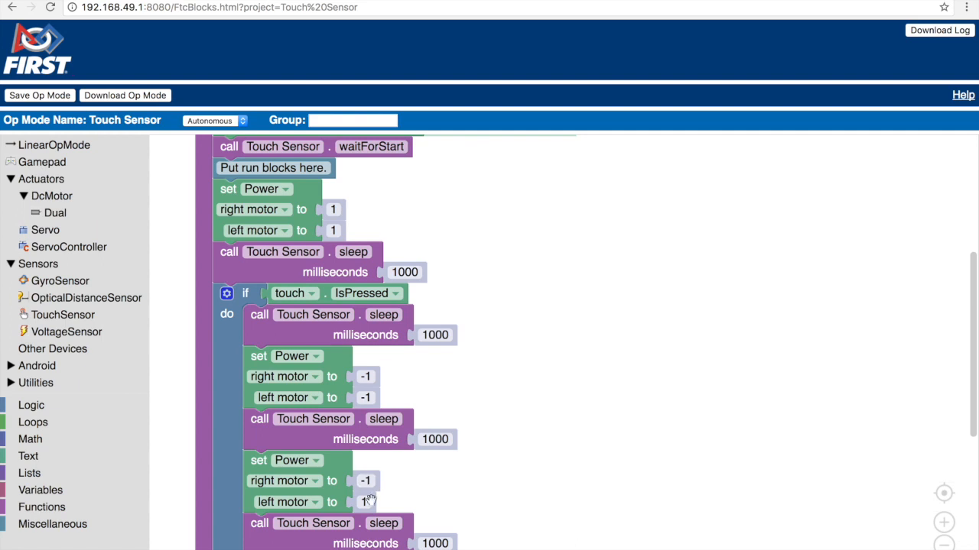
{"action": "scroll", "scroll_direction": "down", "scroll_amount": 3}
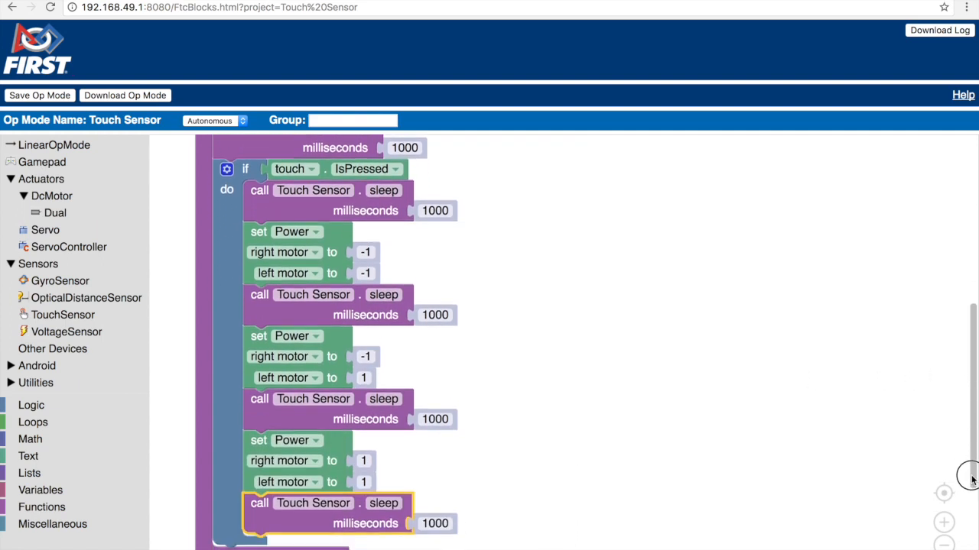
{"action": "mouse_move", "coordinate": [971, 480]}
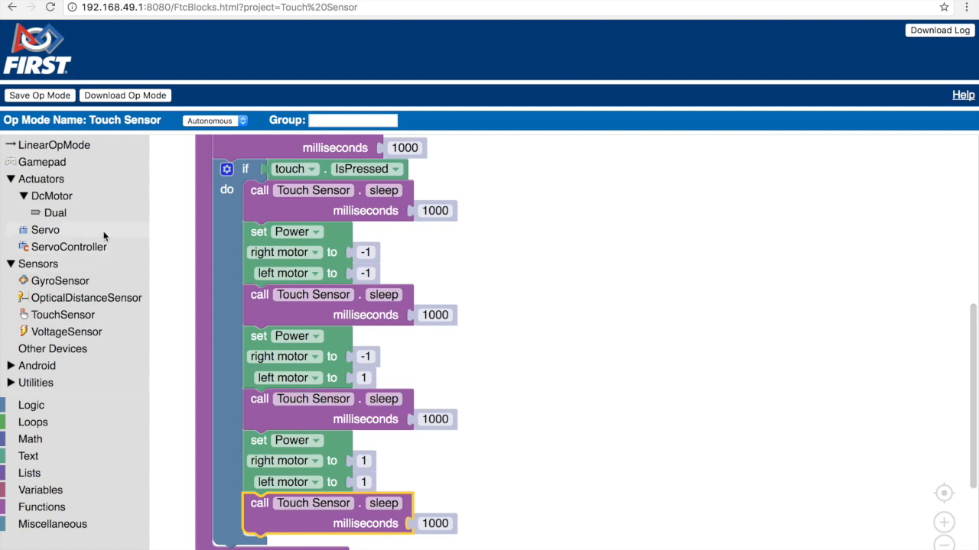
End the if block with a power block setting both motors to 0.
{"action": "left_click", "coordinate": [56, 213]}
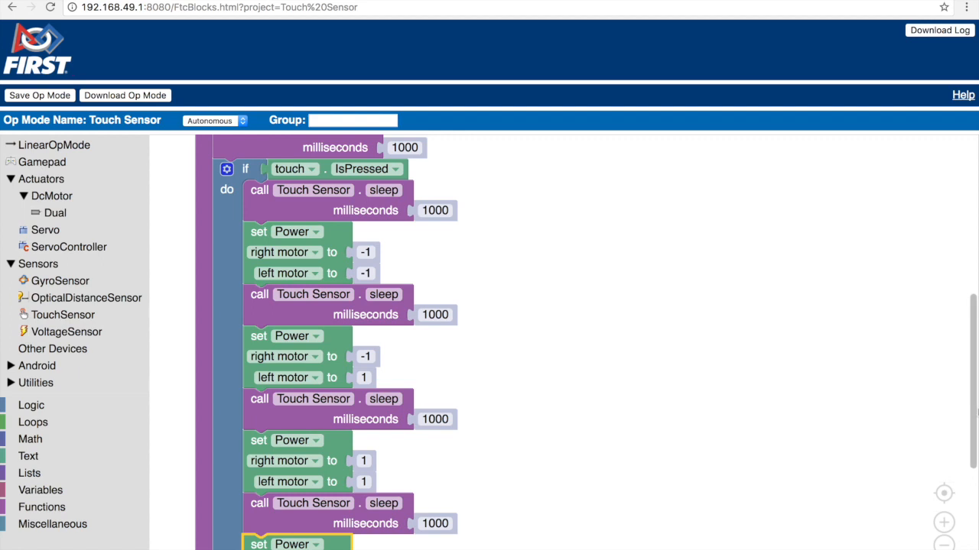
{"action": "scroll", "scroll_direction": "down", "scroll_amount": 3}
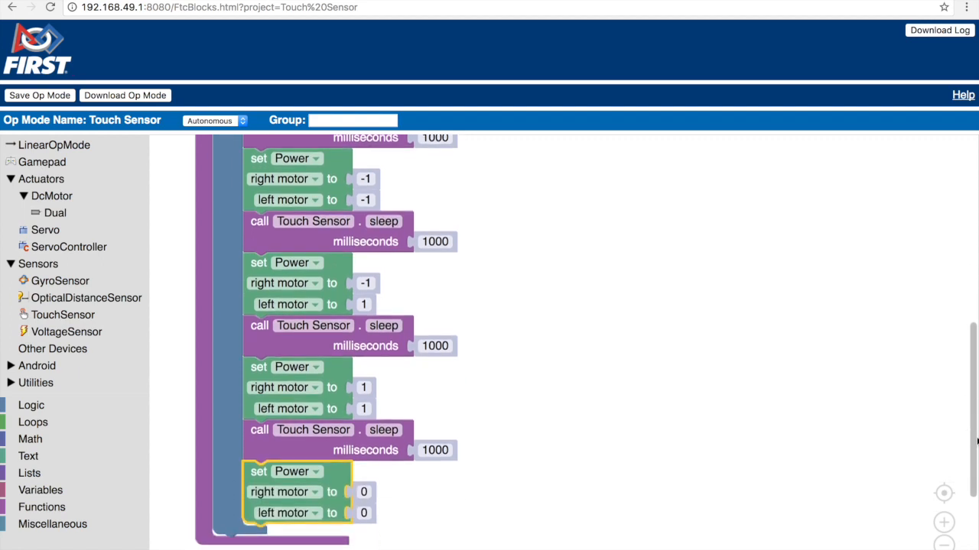